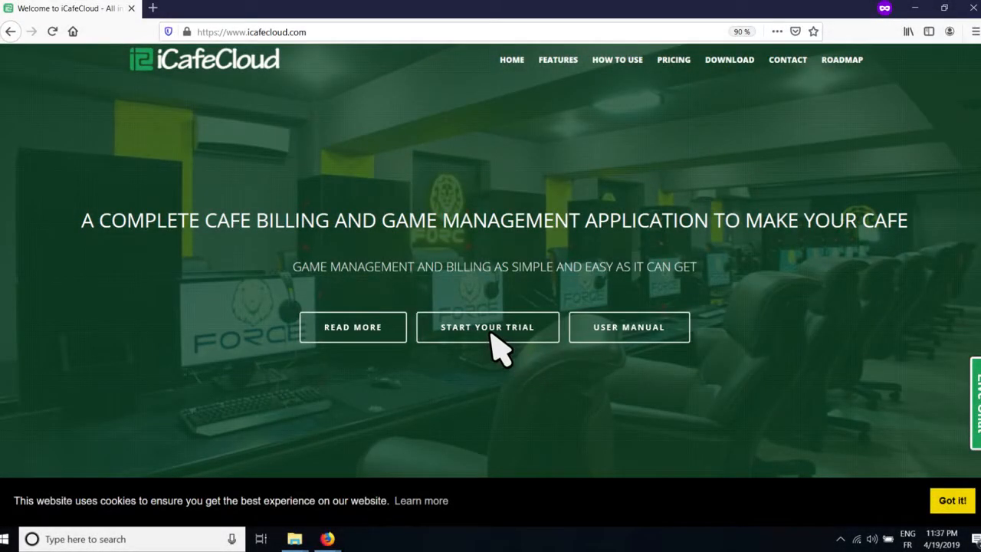
mouse_move(672, 58)
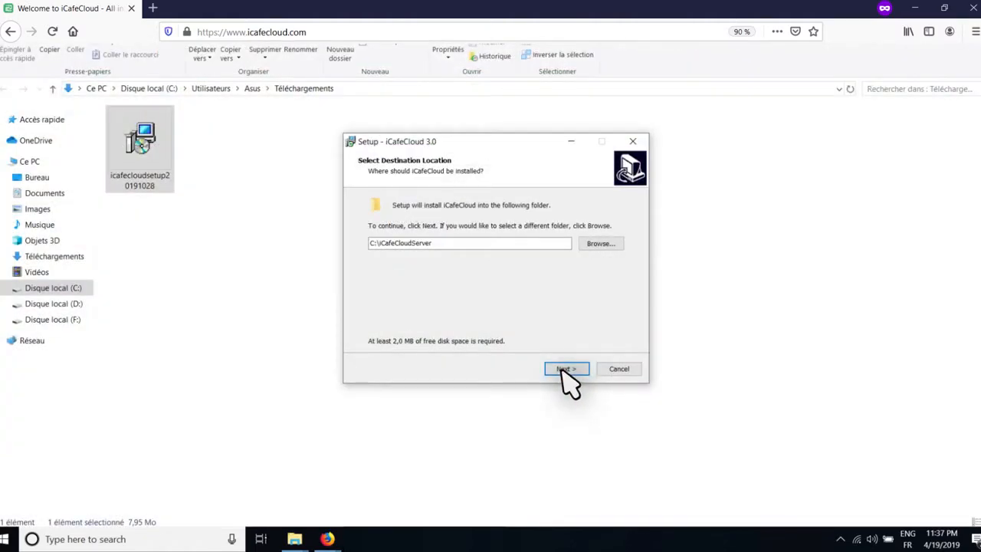
Install the server into C:\iCafeCloudServer and sign in to the web control panel as admin
left_click(565, 367)
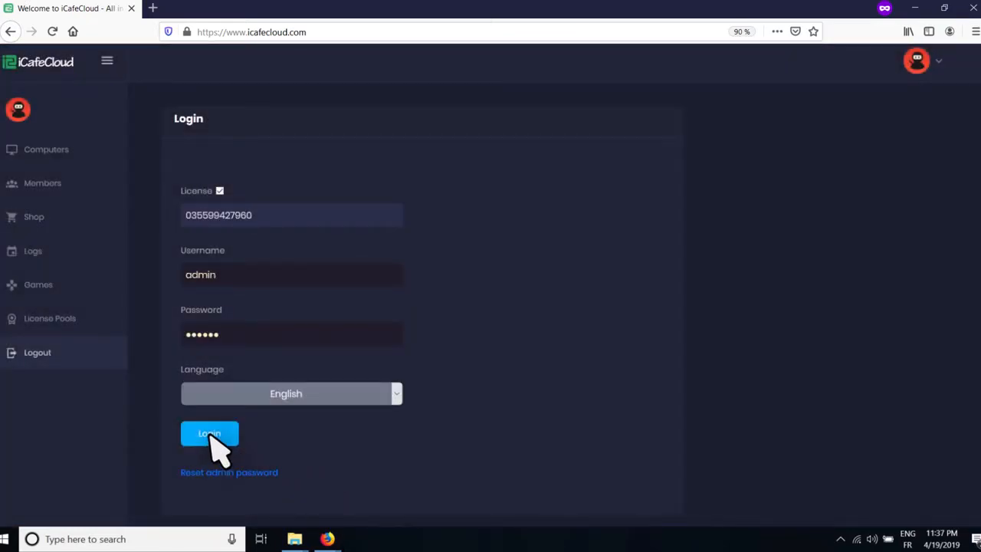
left_click(208, 432)
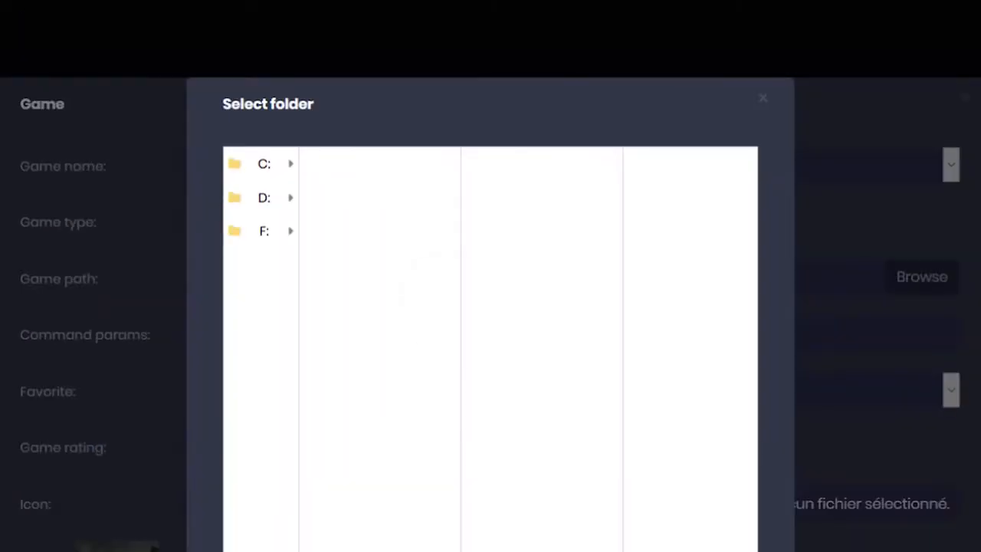
Set LeagueClient.exe as the game executable path for the new game
left_click(263, 162)
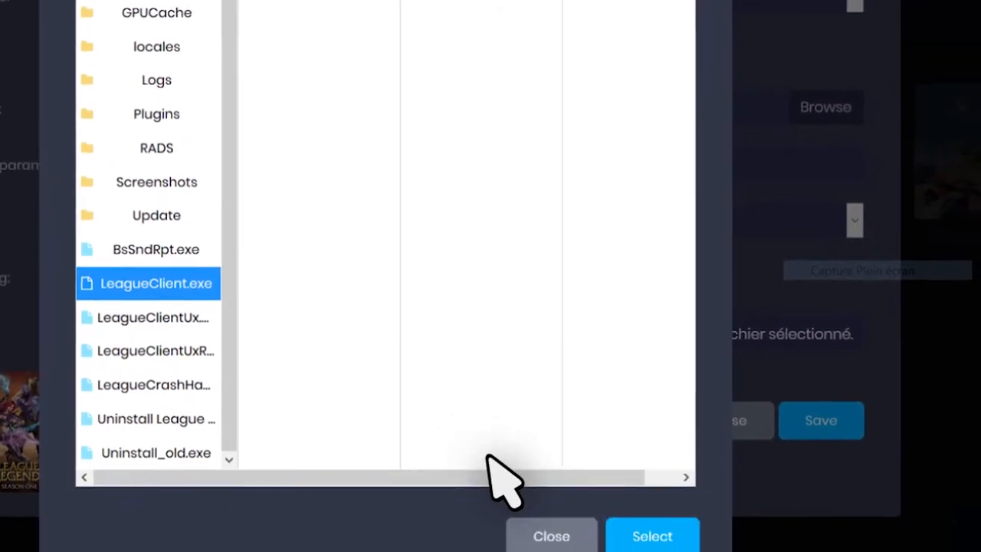
left_click(653, 535)
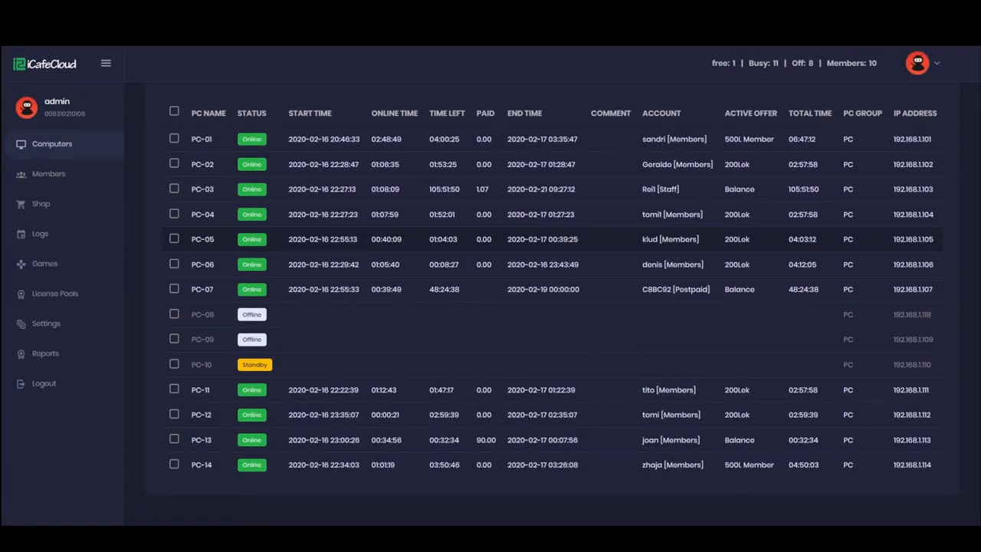
mouse_move(294, 459)
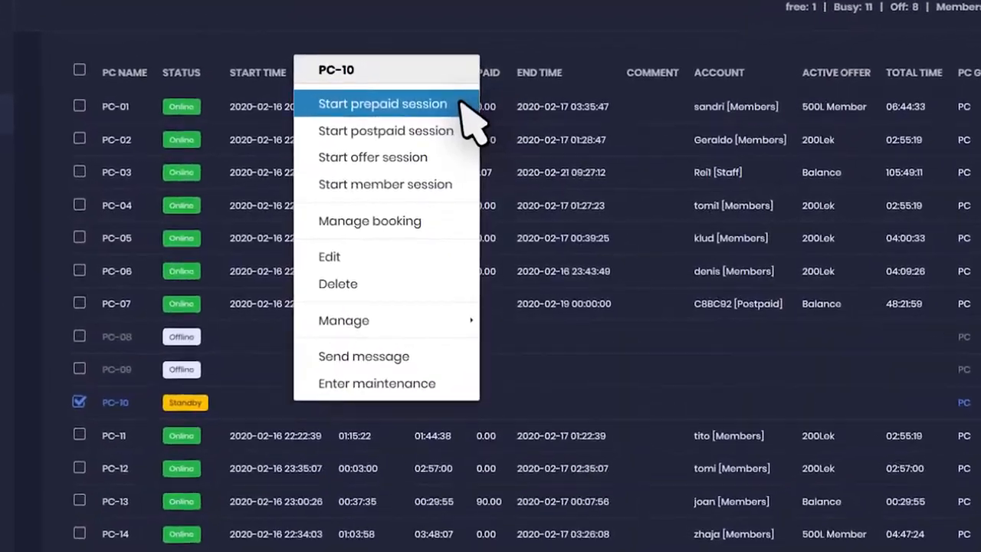
Start a prepaid session on the standby computer PC-10
left_click(383, 104)
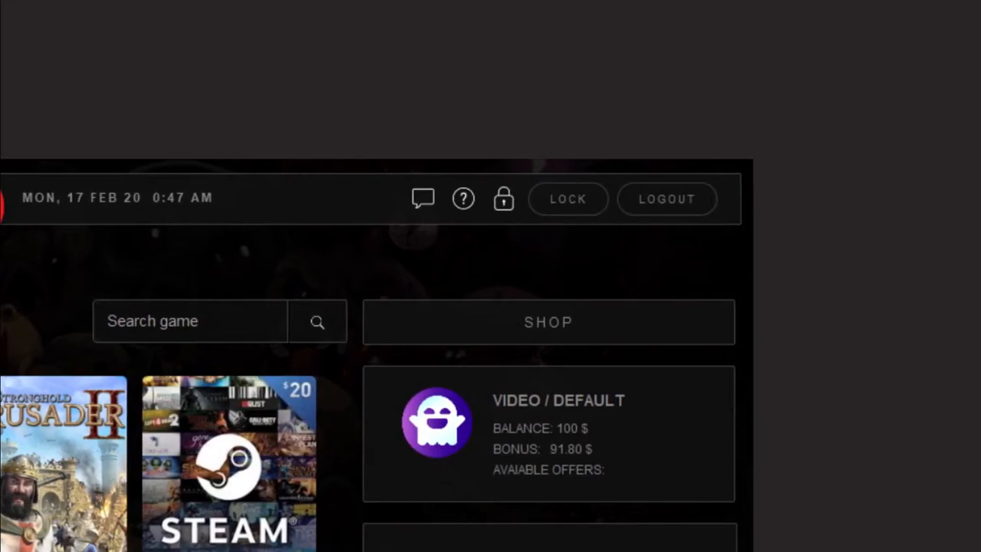
Scroll the client home screen to show the games, Shop and 100 $ balance panel
scroll("down", 3)
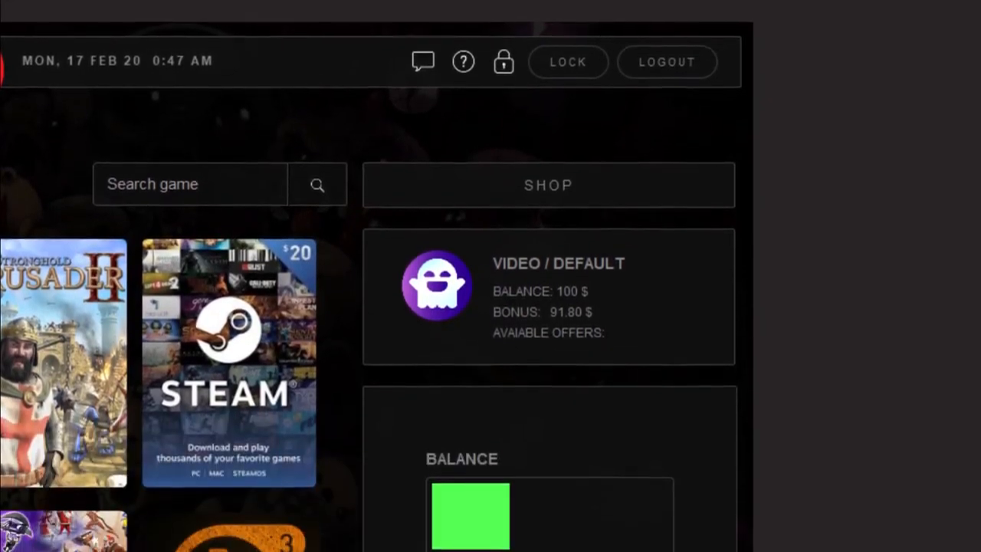